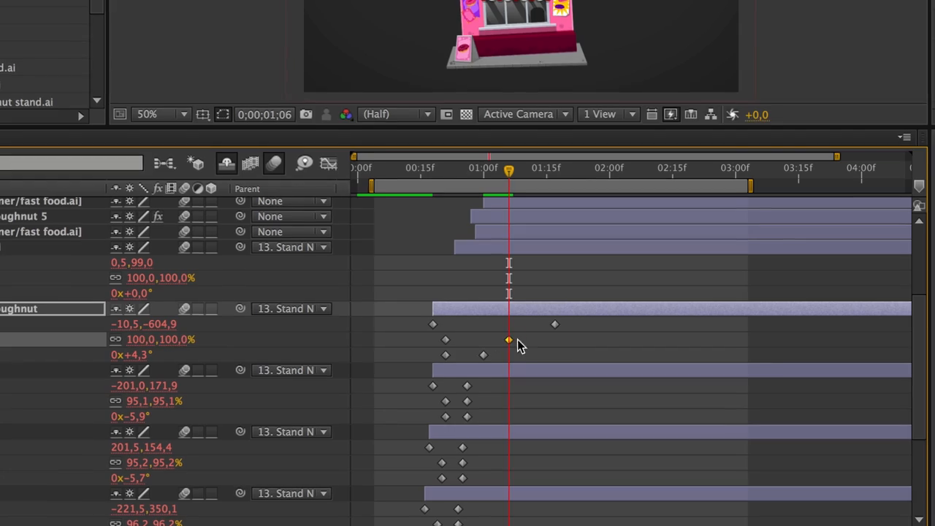
Open Animation Composer's Transitions library with the Scale presets expanded for the doughnut stand composition
{"action": "left_click_drag", "start_coordinate": [508, 168], "coordinate": [447, 164]}
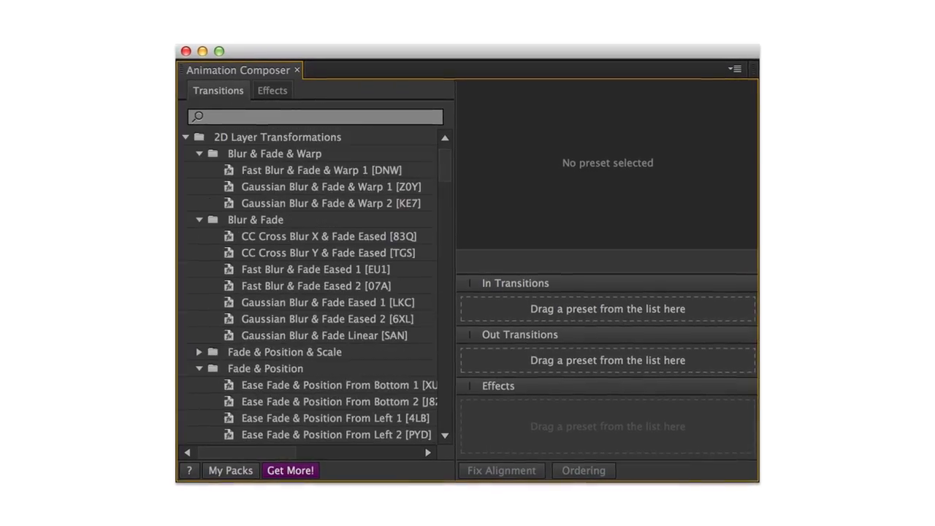
{"action": "left_click", "coordinate": [276, 277]}
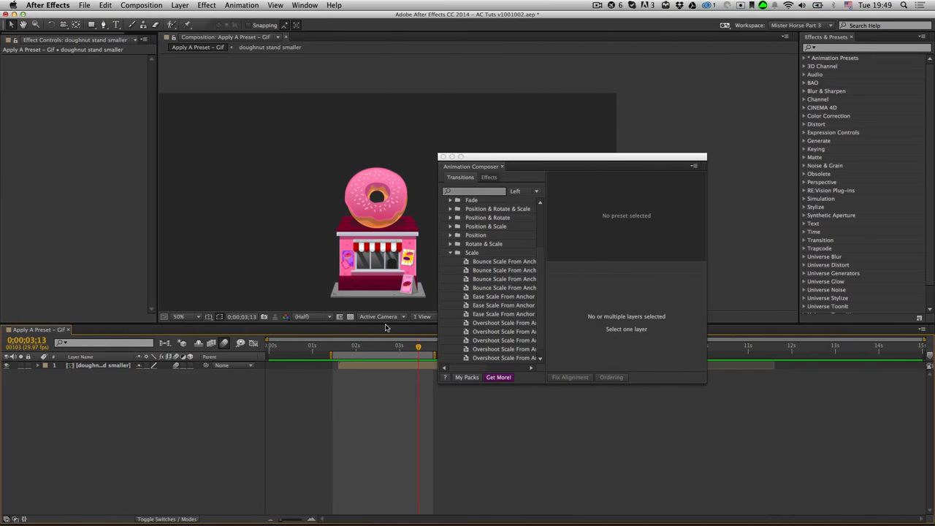
Apply Overshoot Scale 1 as the doughnut stand's in-transition, then search 'scale position from top'
{"action": "left_click", "coordinate": [95, 366]}
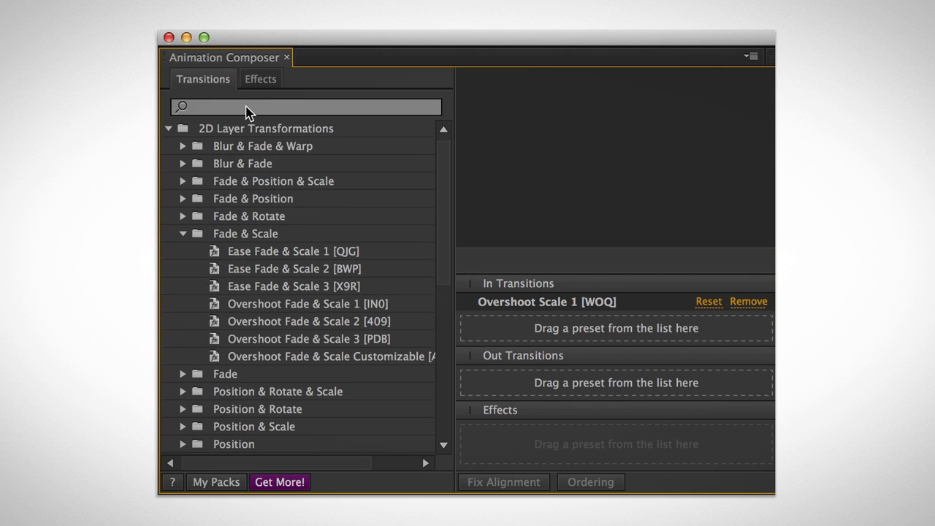
{"action": "type", "text": "scale position from top"}
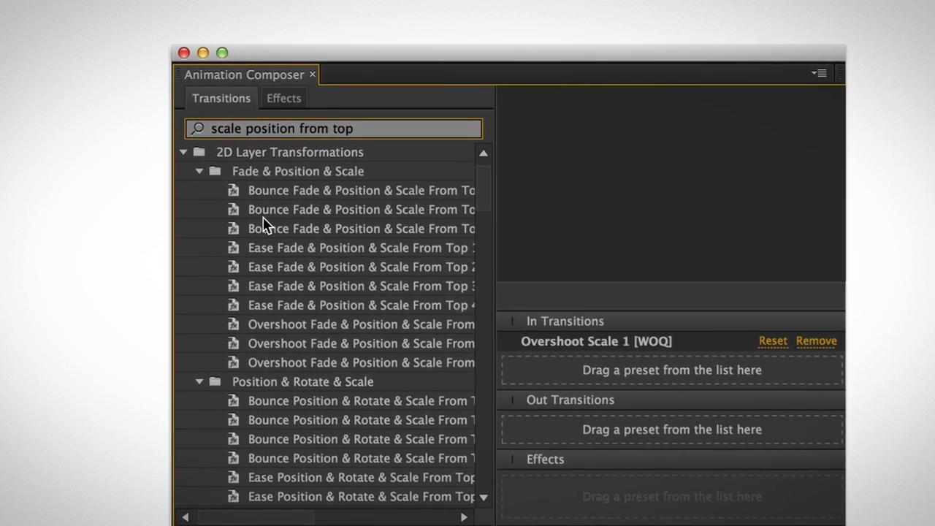